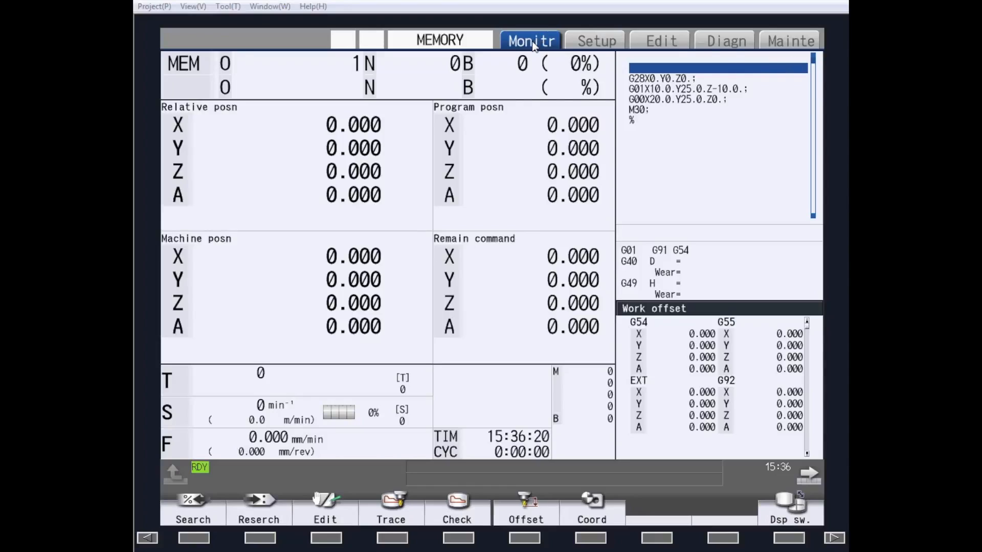
mouse_move(437, 385)
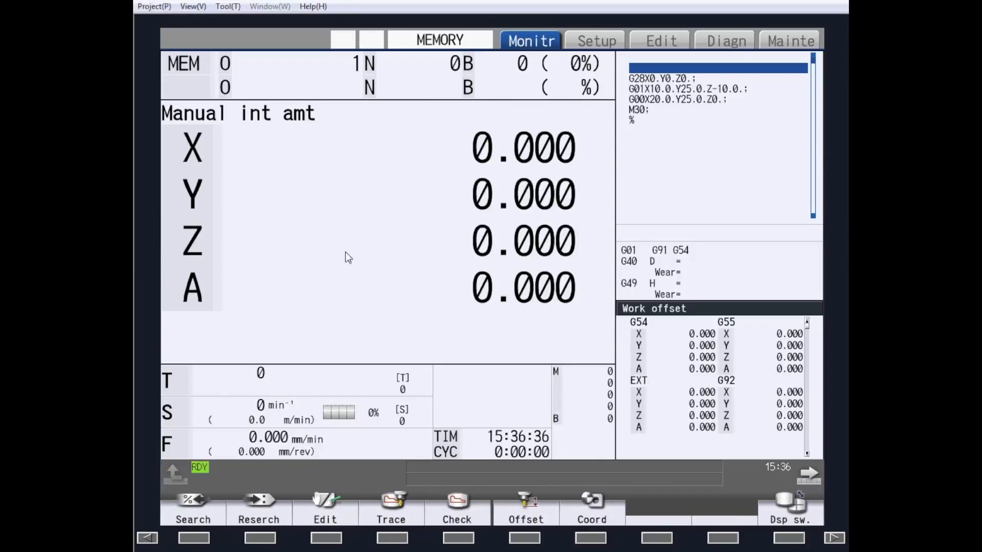
mouse_move(338, 262)
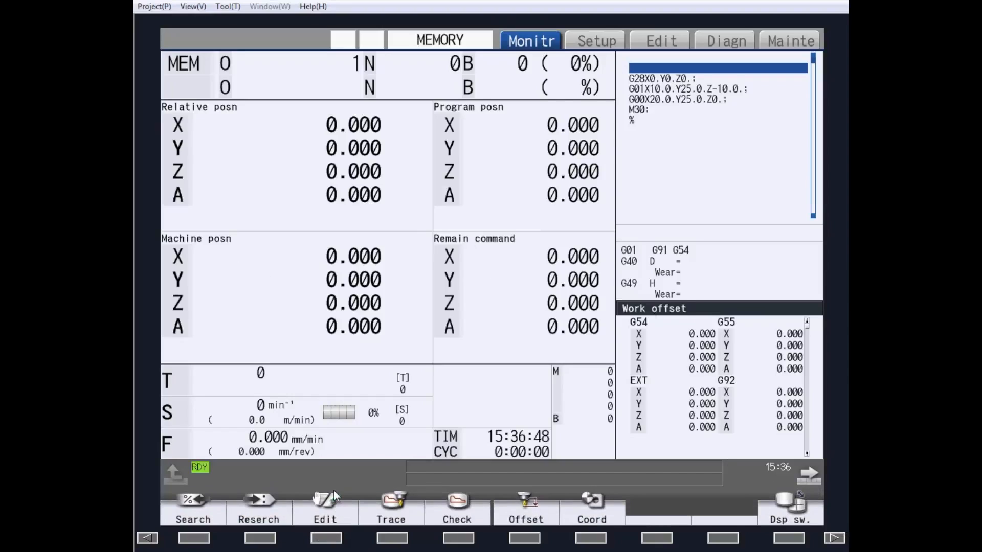
mouse_move(251, 197)
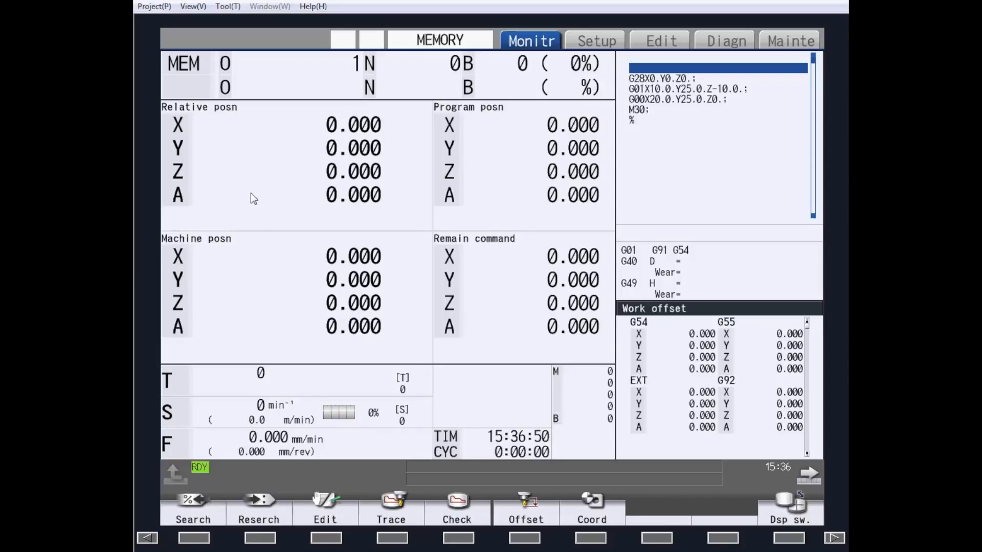
mouse_move(506, 237)
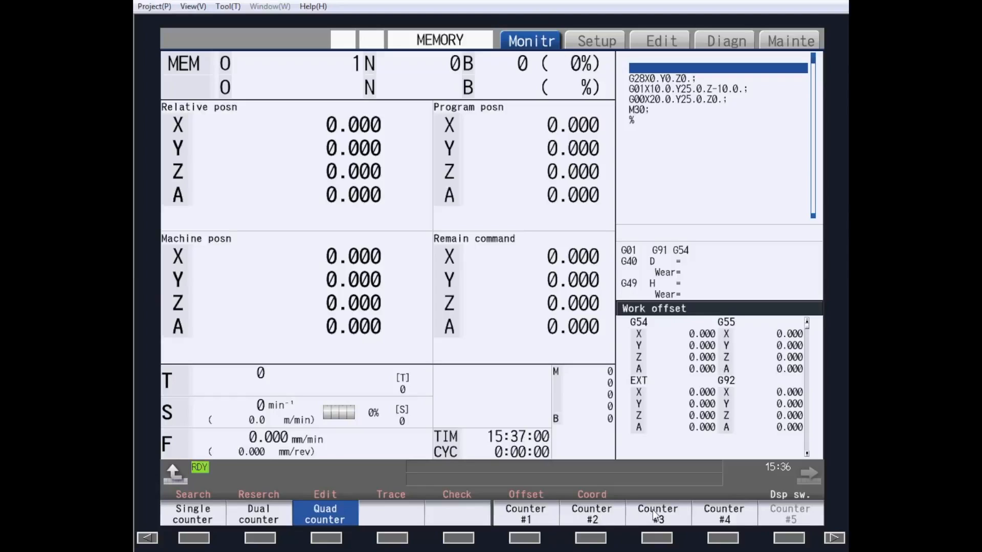
mouse_move(727, 518)
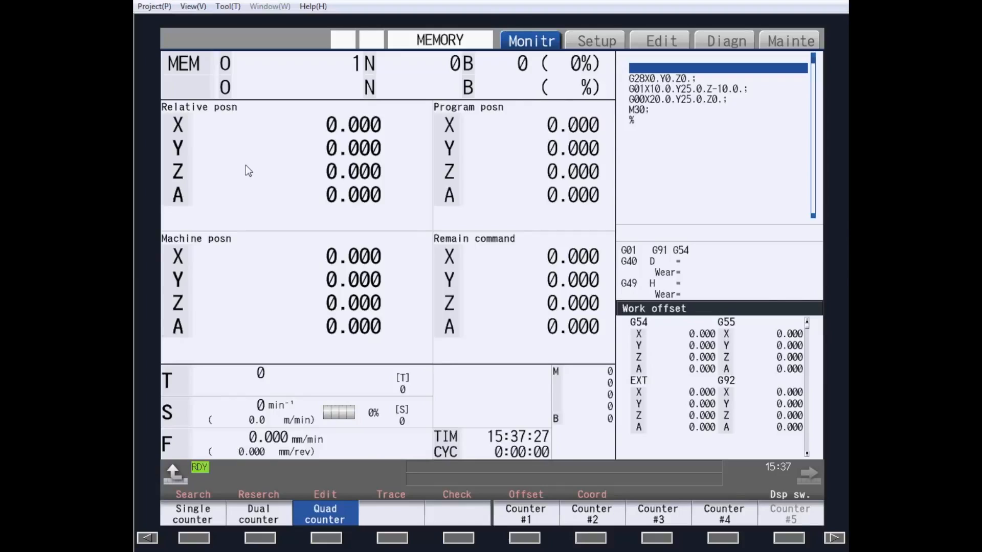
mouse_move(460, 139)
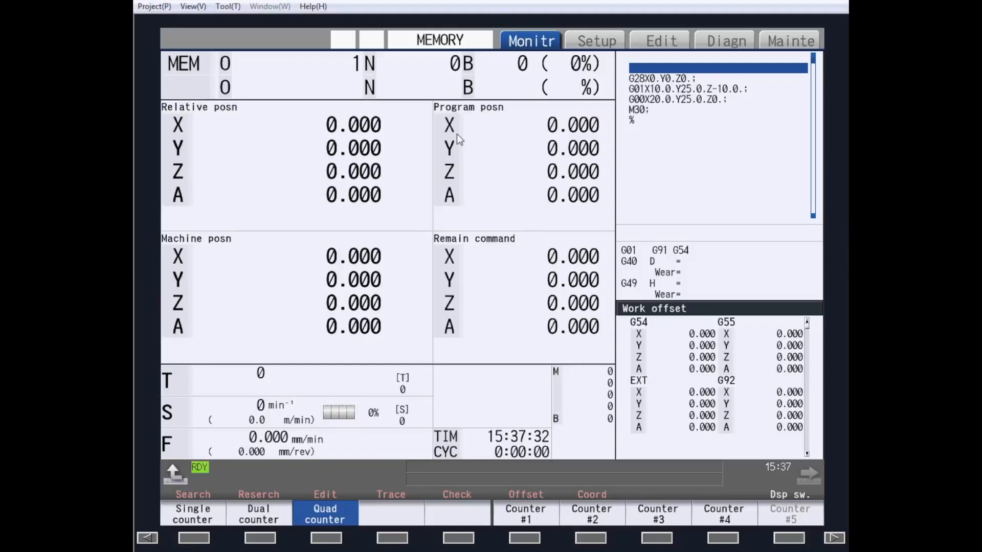
mouse_move(742, 94)
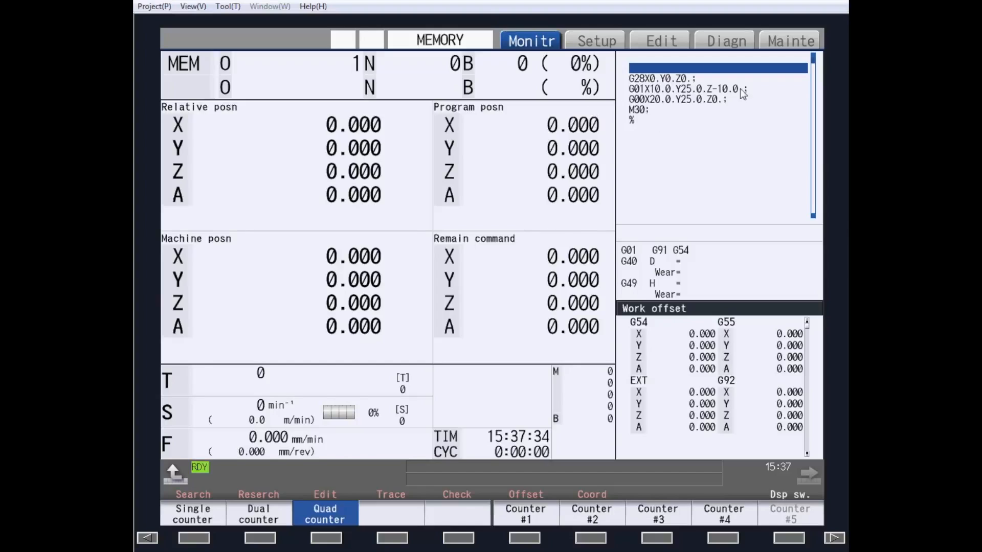
mouse_move(692, 117)
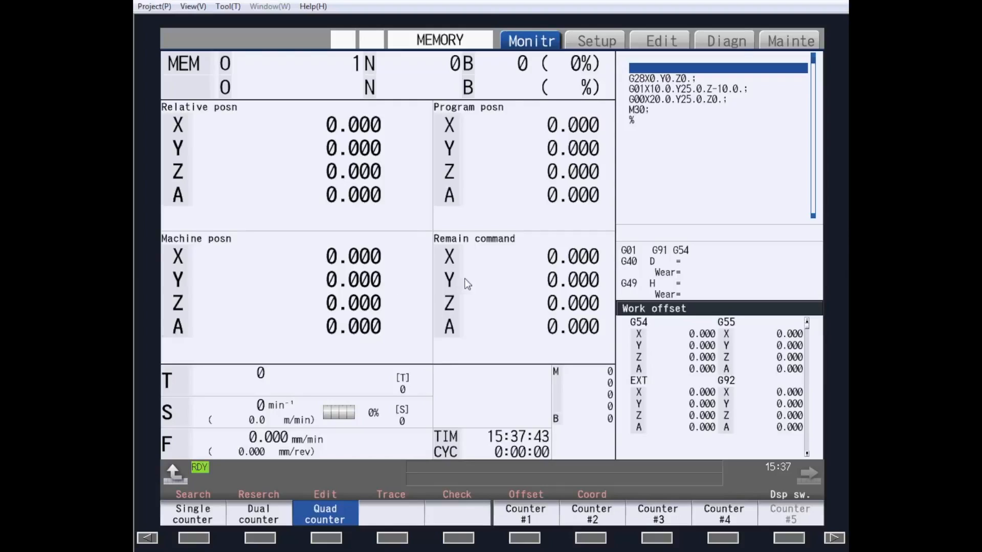
mouse_move(485, 273)
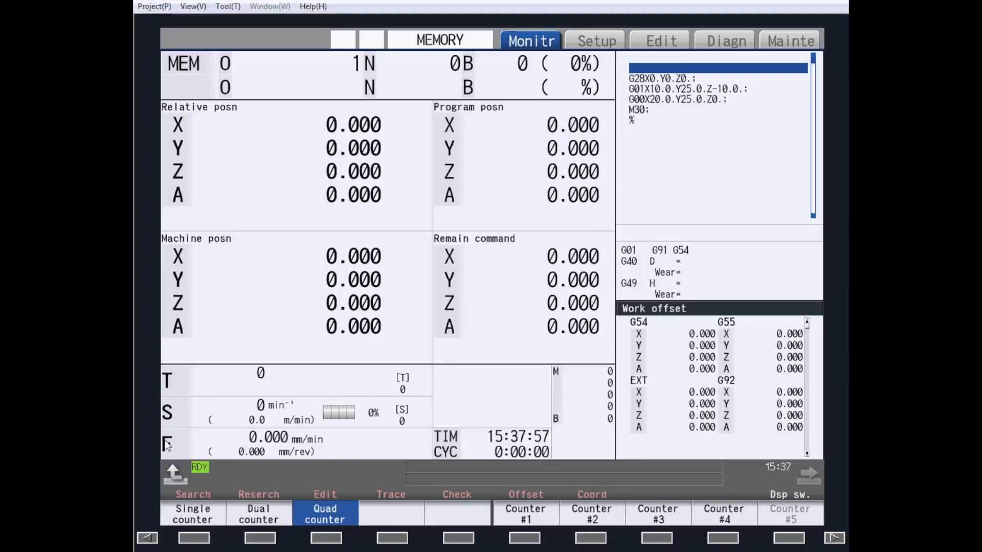
mouse_move(184, 451)
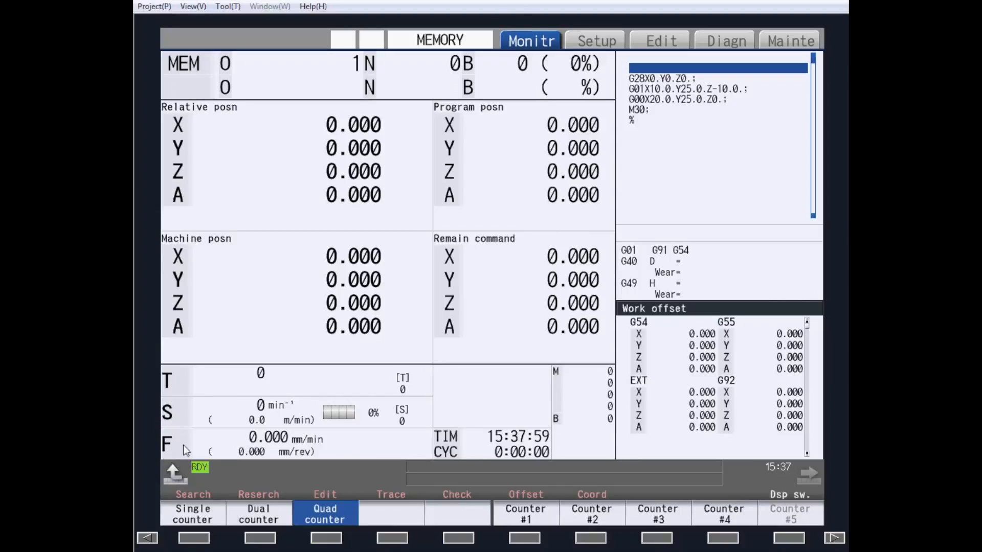
mouse_move(553, 469)
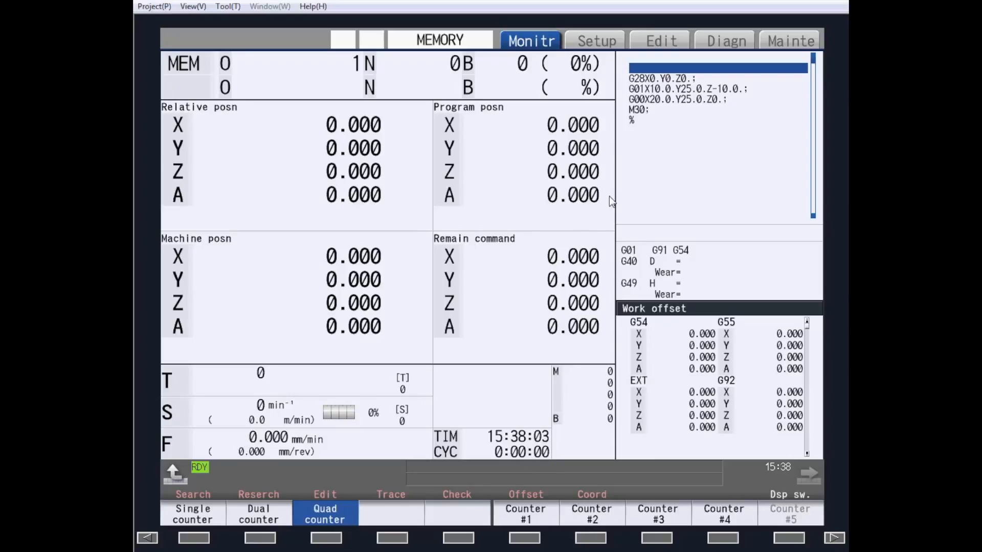
mouse_move(697, 111)
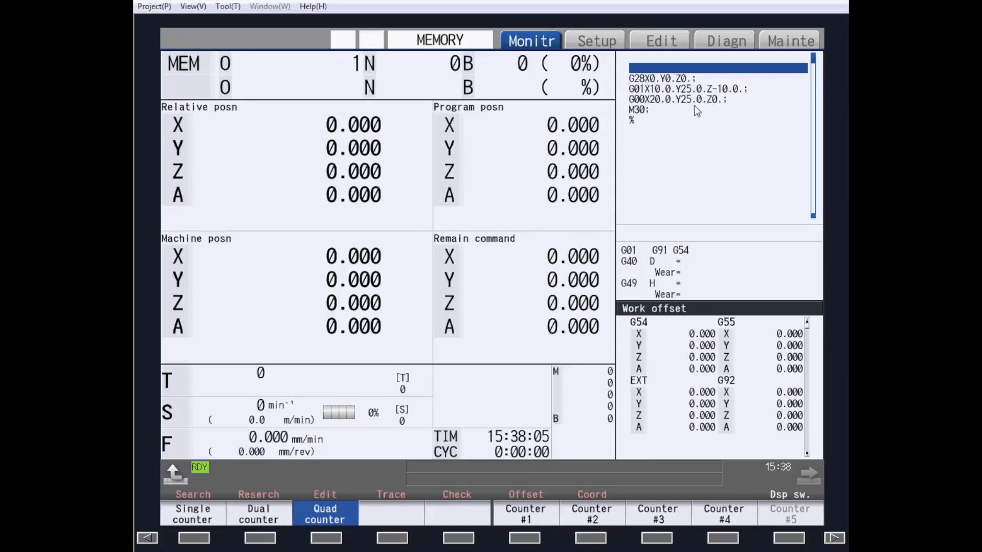
mouse_move(706, 390)
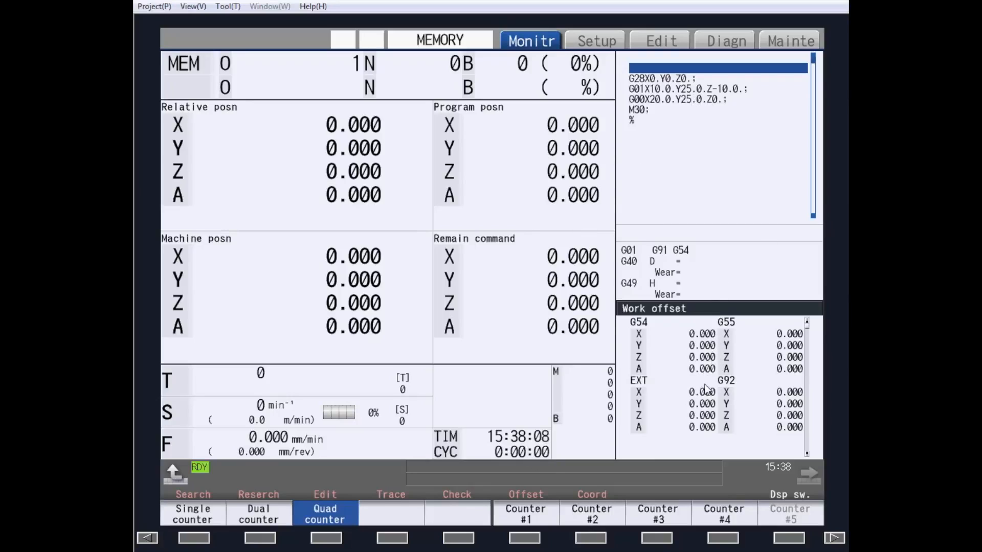